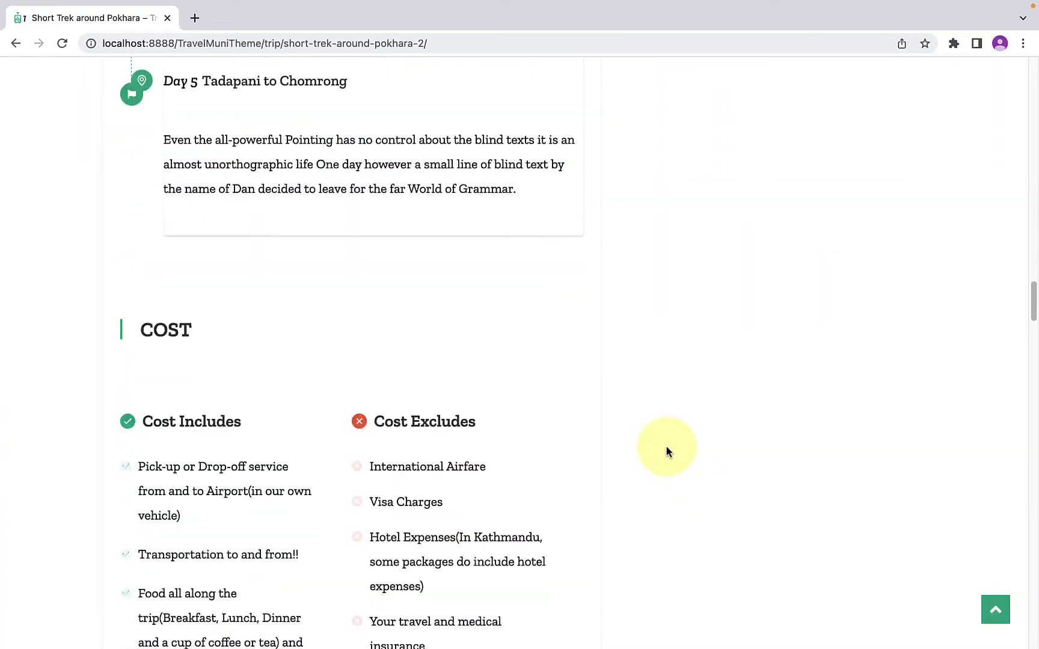
# Scroll through the trip page's cost section before heading to the admin dashboard
pyautogui.scroll(-3)
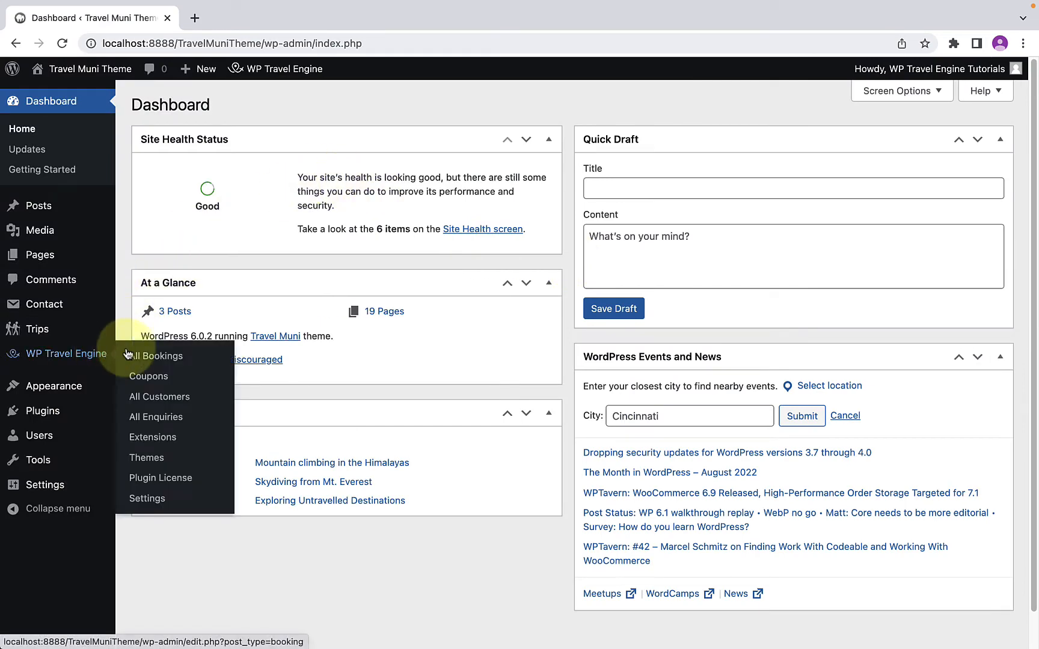
# Open WP Travel Engine Settings, then Miscellaneous, then Display Settings
pyautogui.click(147, 498)
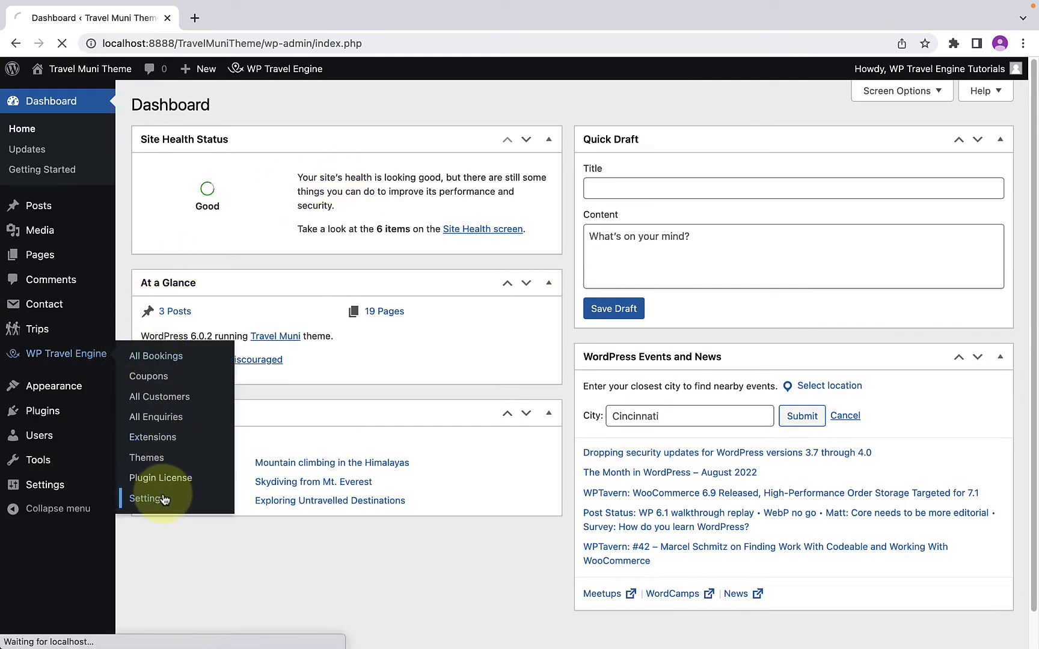
pyautogui.click(149, 498)
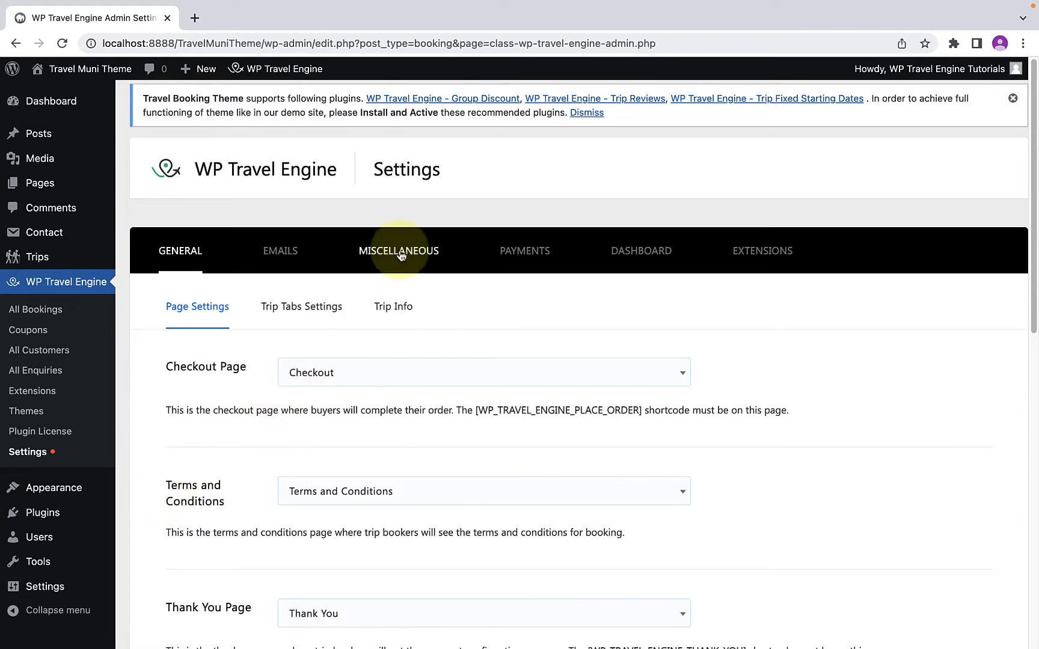
pyautogui.click(398, 251)
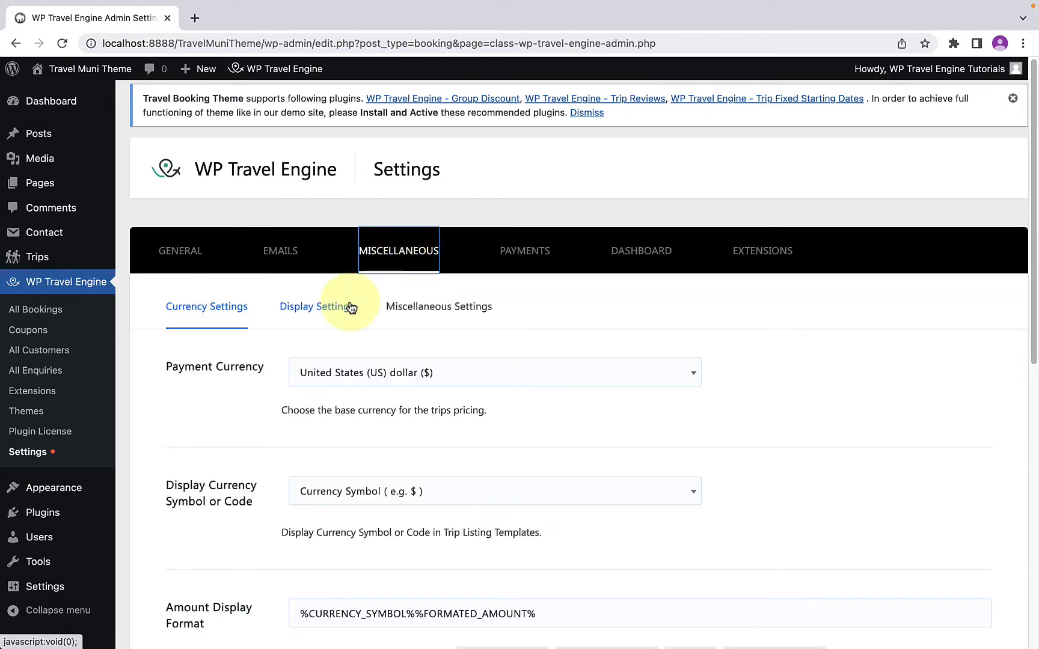
pyautogui.click(316, 306)
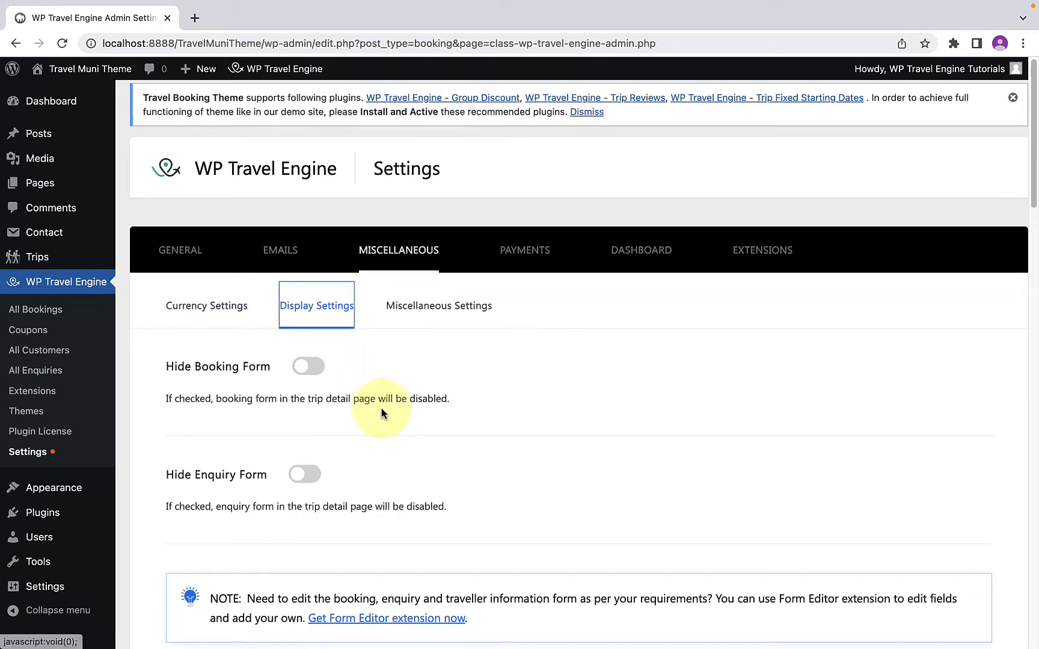
# Switch on the Show Related Trips toggle in Display Settings
pyautogui.scroll(-3)
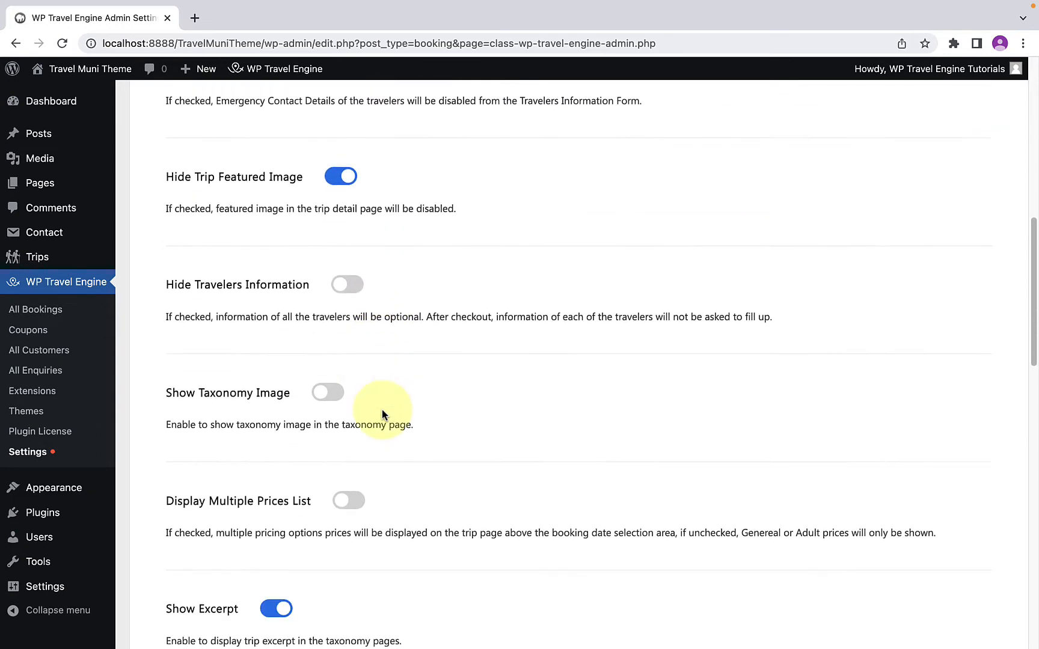
pyautogui.scroll(-3)
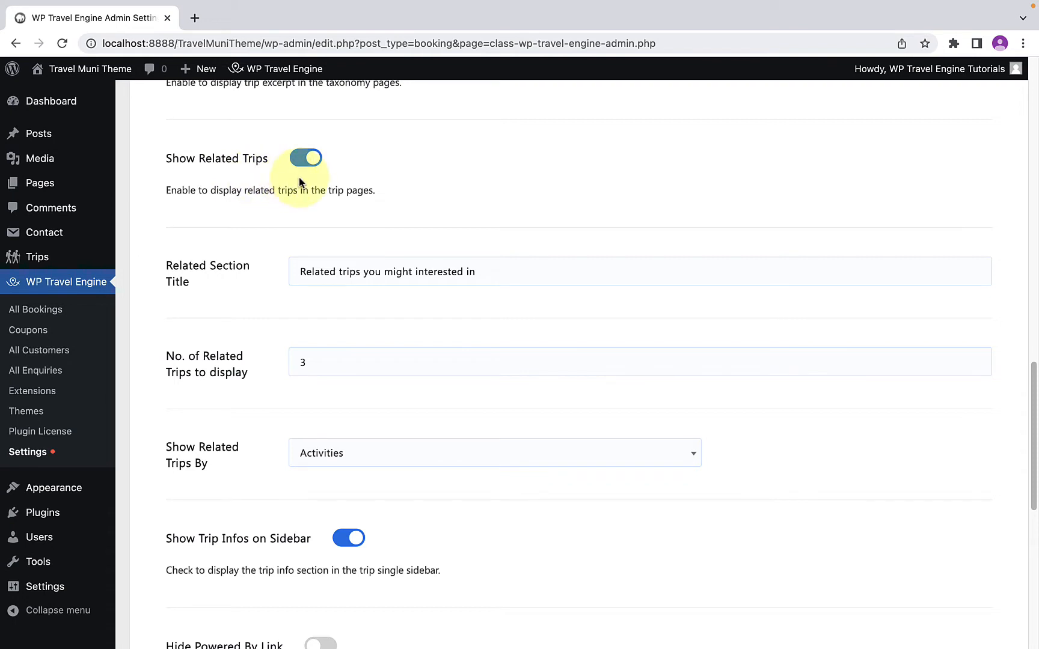
pyautogui.click(304, 158)
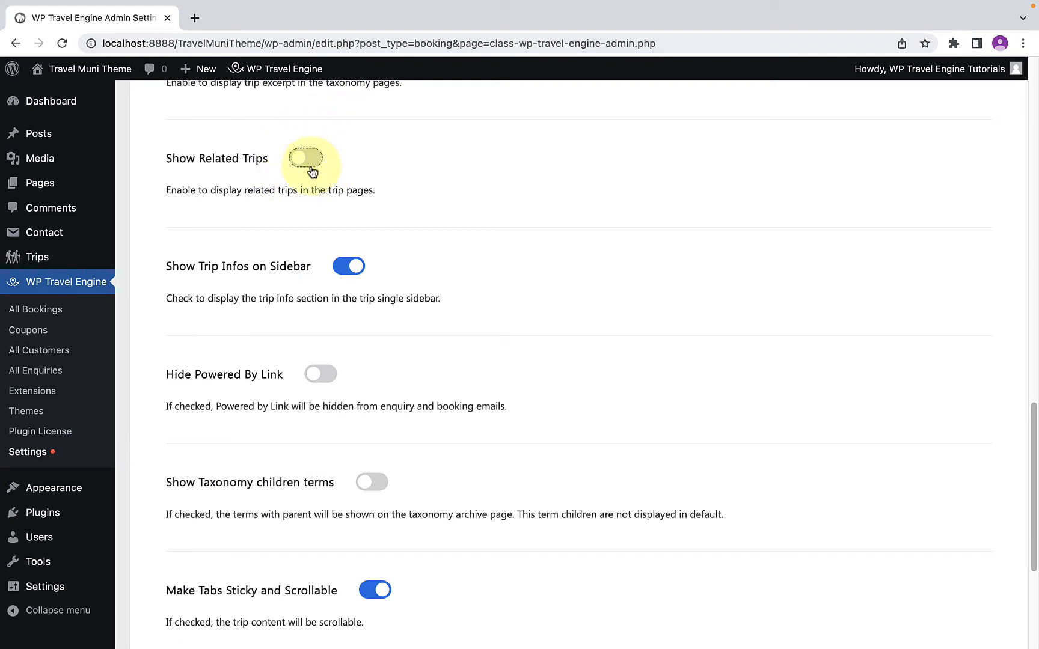
pyautogui.click(305, 158)
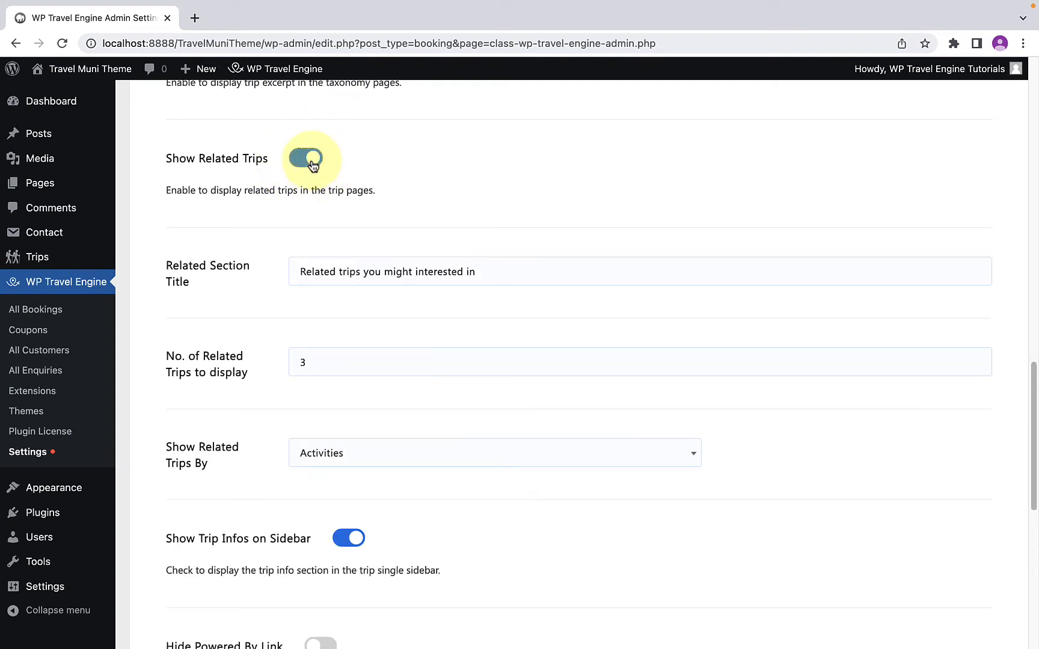
pyautogui.click(306, 157)
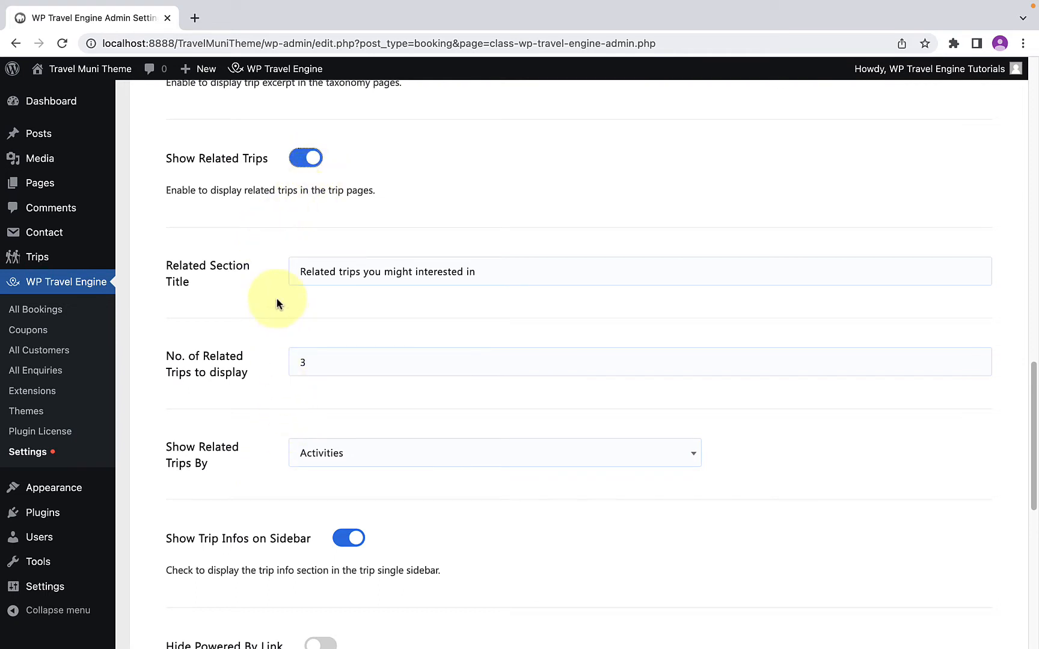
pyautogui.moveTo(192, 286)
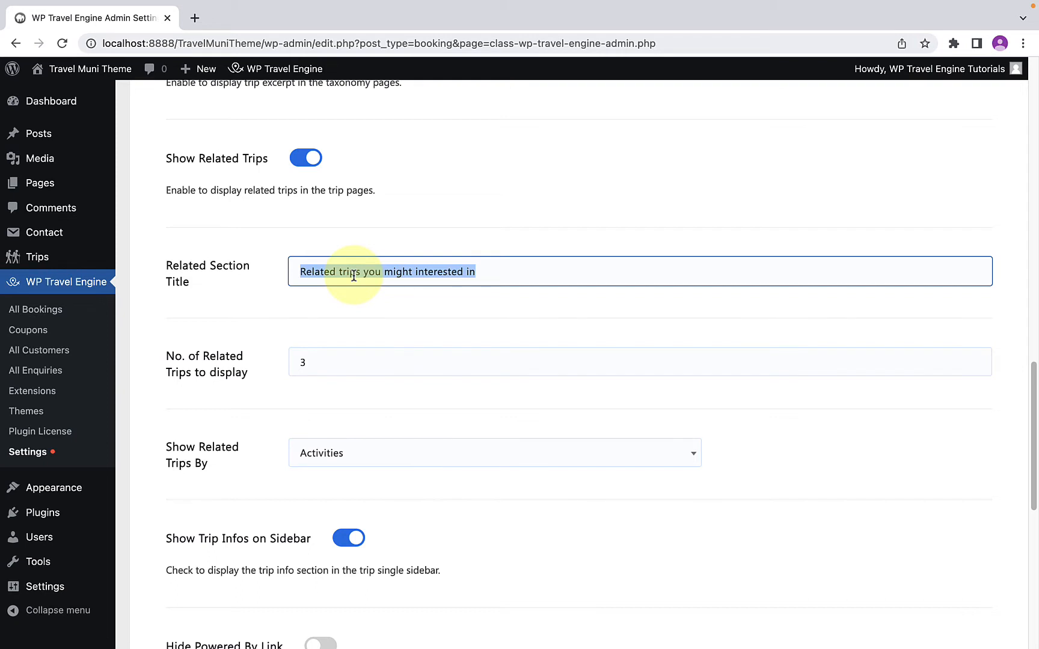
pyautogui.click(308, 362)
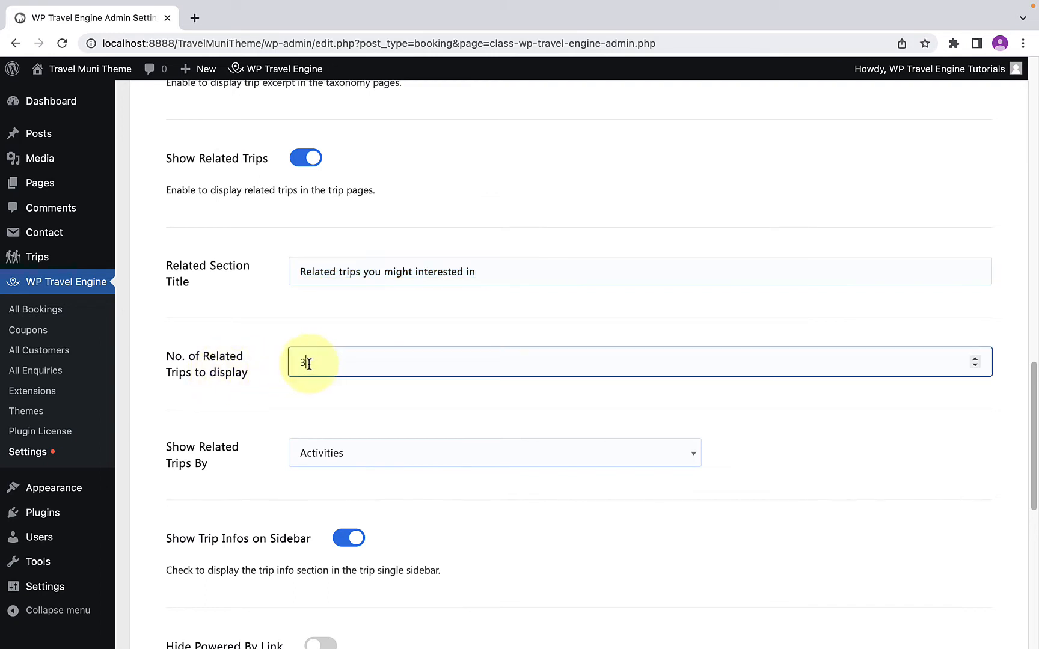
pyautogui.doubleClick(303, 362)
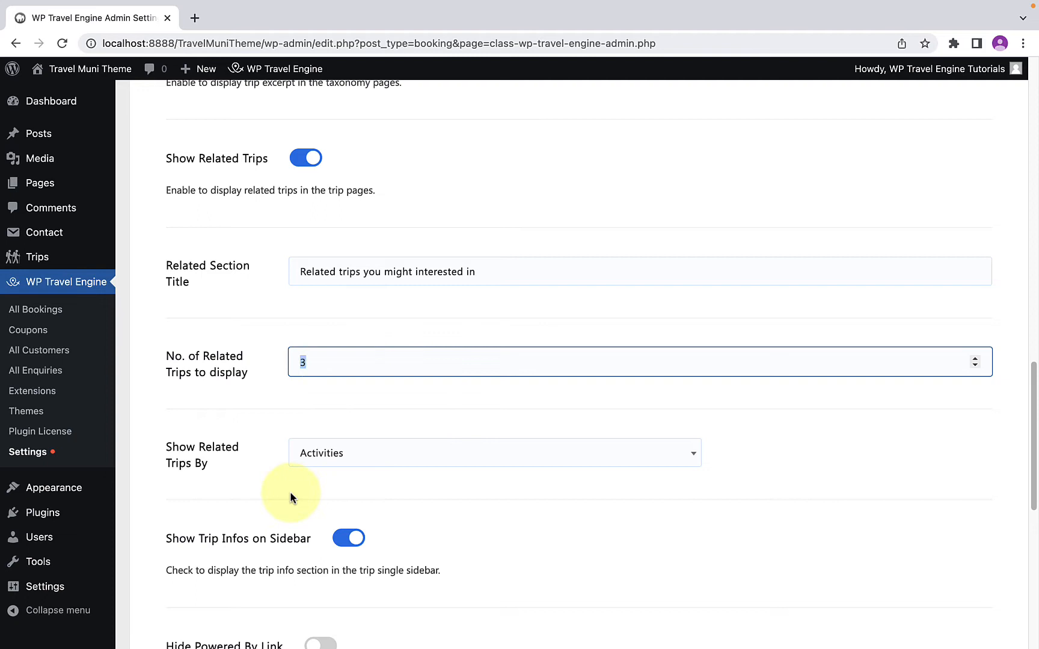
pyautogui.scroll(-3)
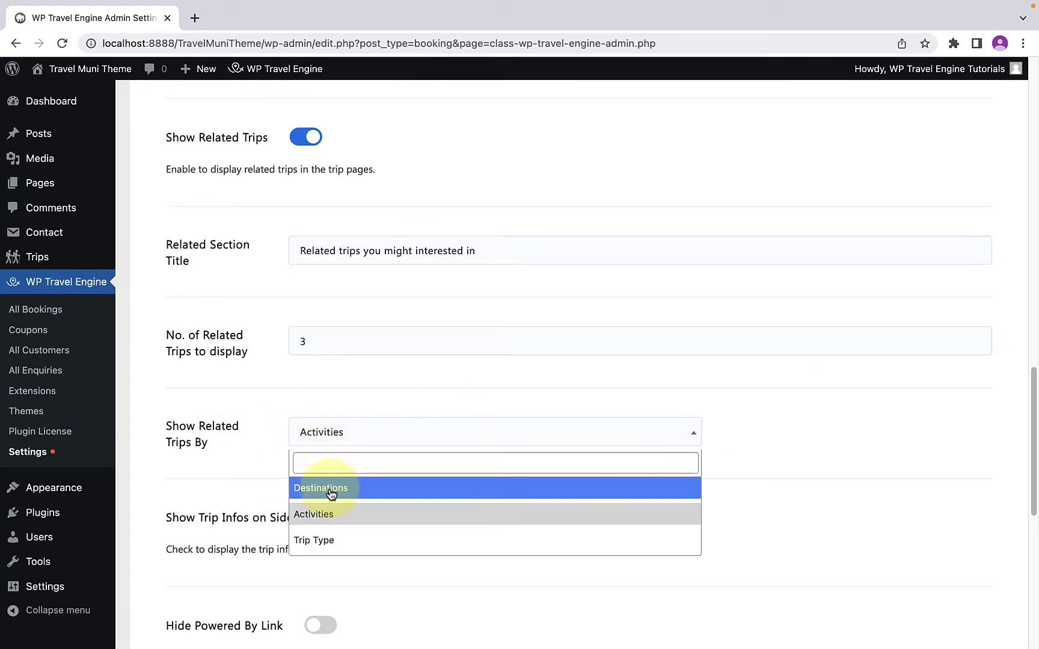
pyautogui.moveTo(333, 500)
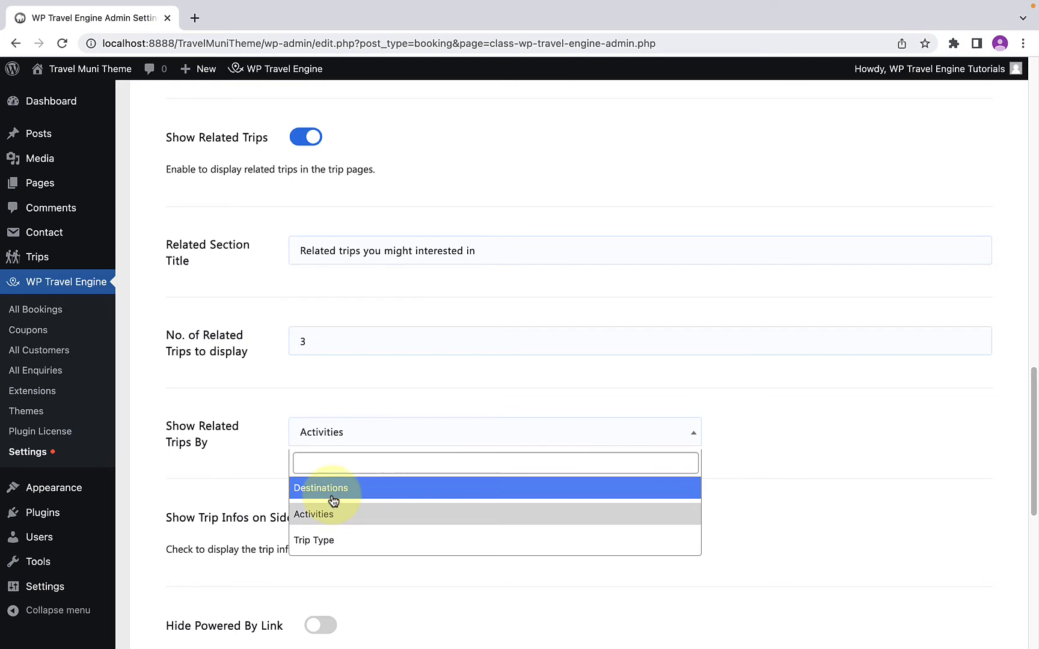
# Keep Show Related Trips By set to Activities and Save & Continue
pyautogui.click(321, 488)
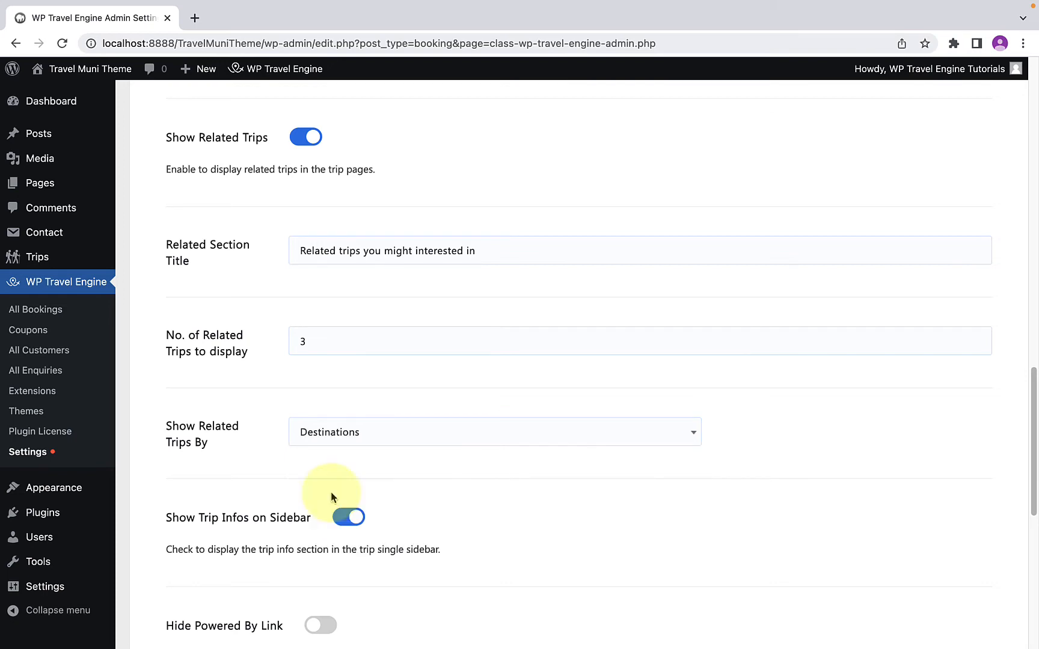
pyautogui.click(494, 432)
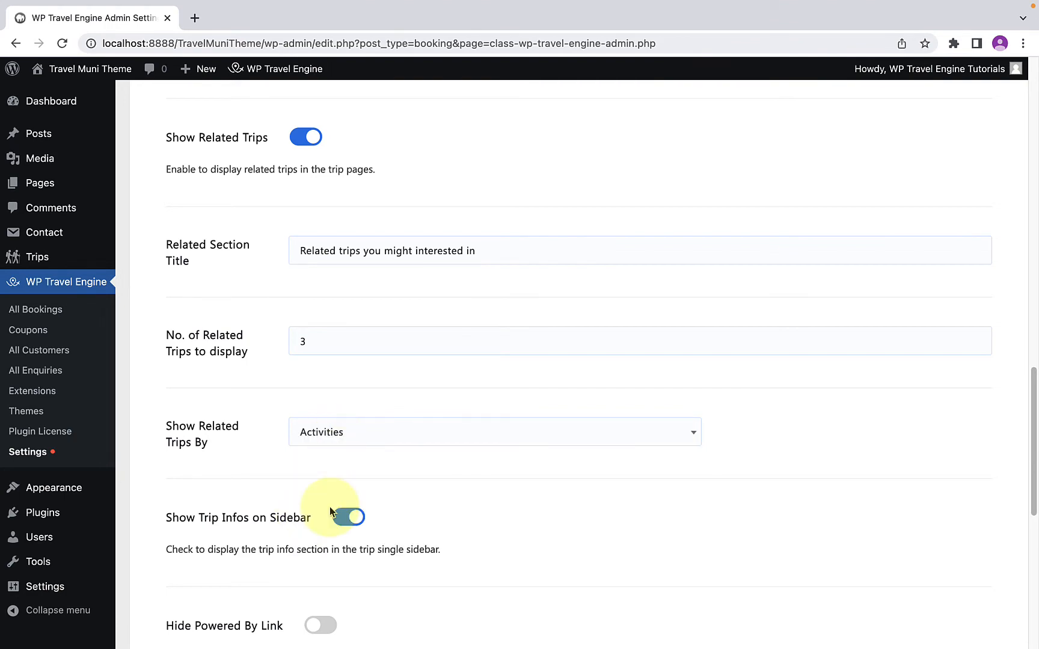
pyautogui.scroll(-3)
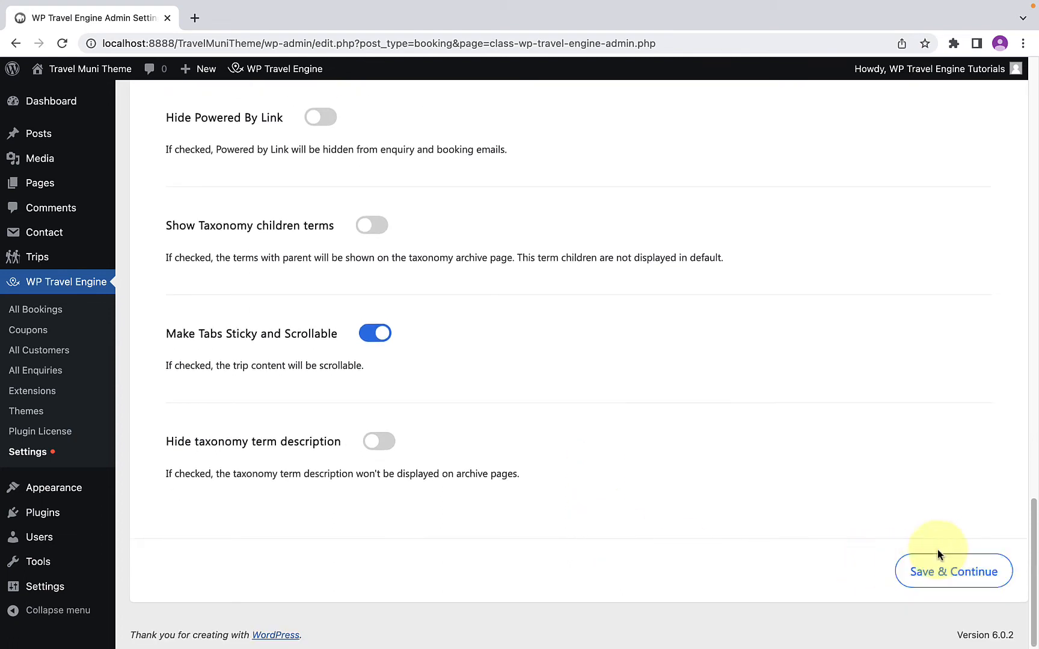
pyautogui.click(953, 571)
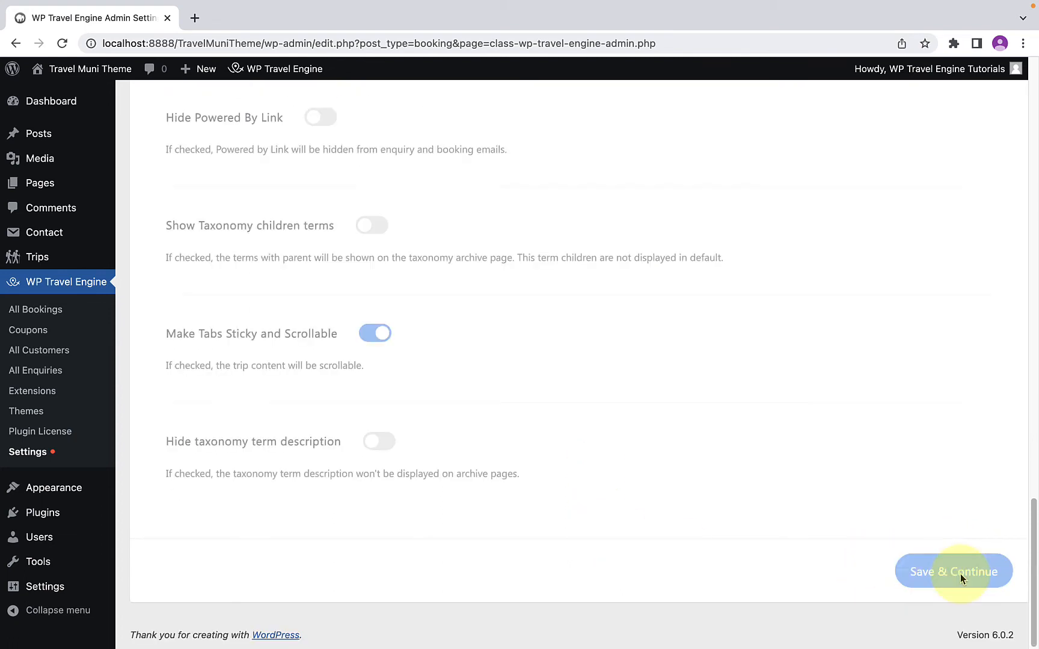
pyautogui.click(952, 571)
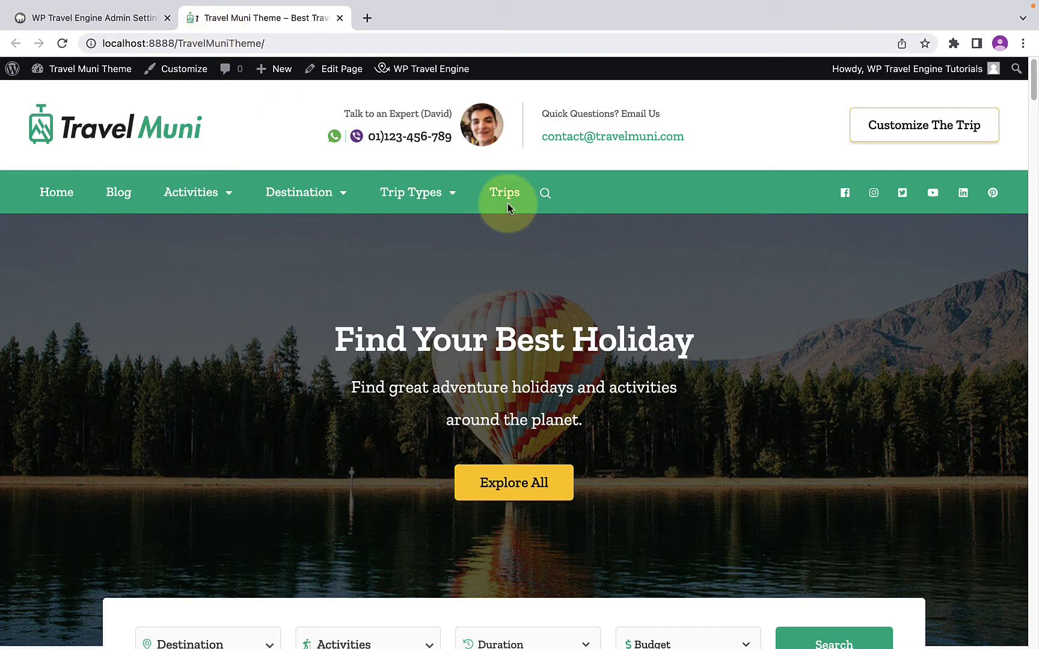
# Open the Trips listing and then the Short Trek around Pokhara trip page
pyautogui.click(504, 193)
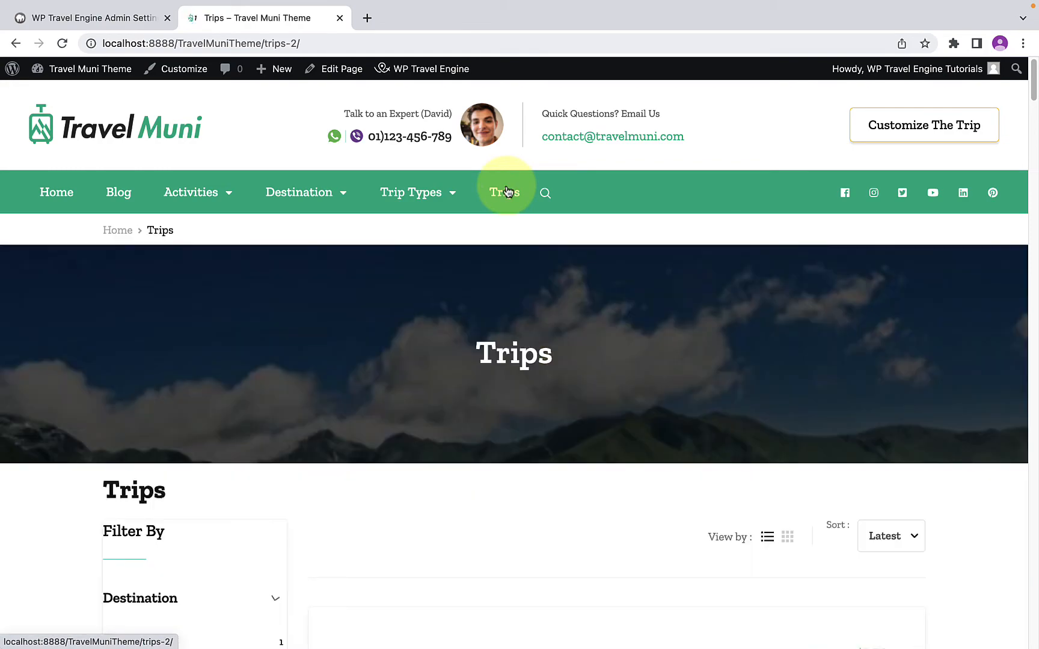
pyautogui.scroll(-3)
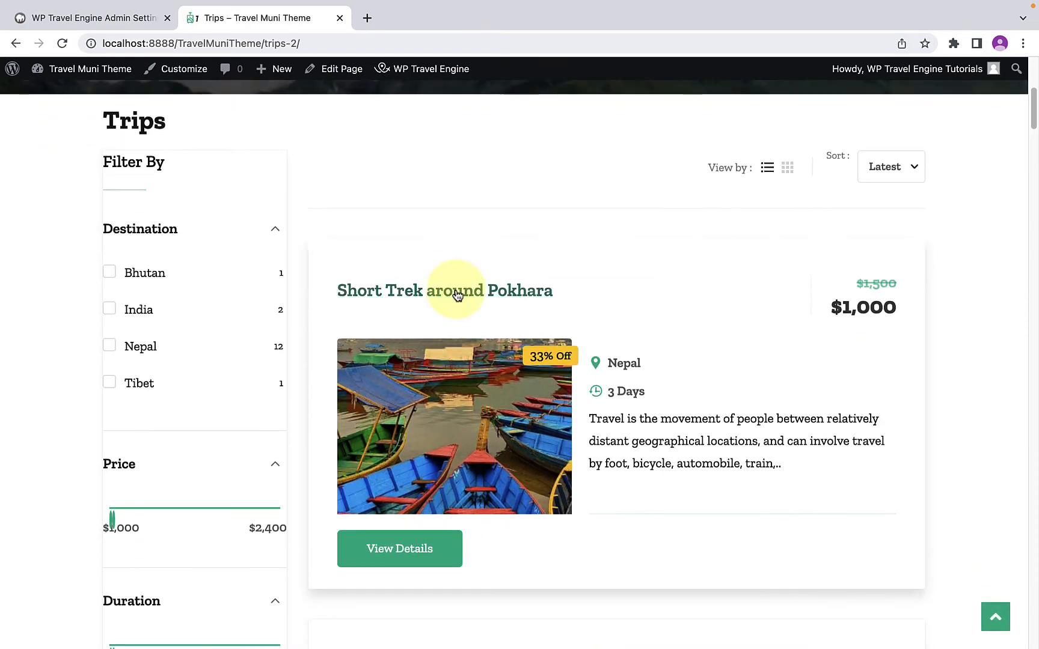
pyautogui.click(445, 291)
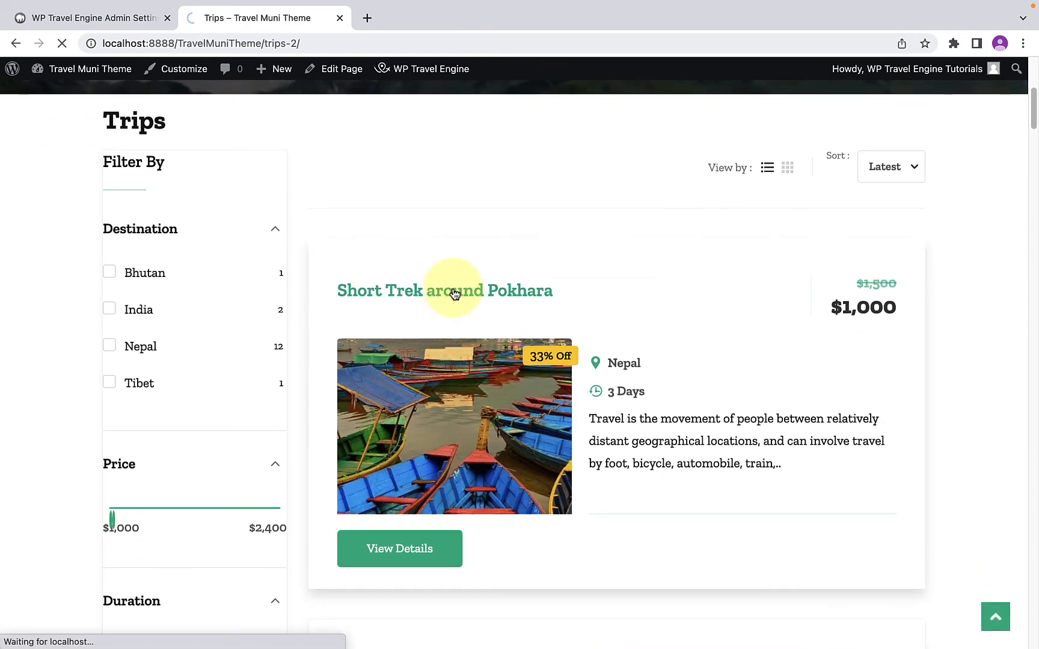
pyautogui.click(444, 291)
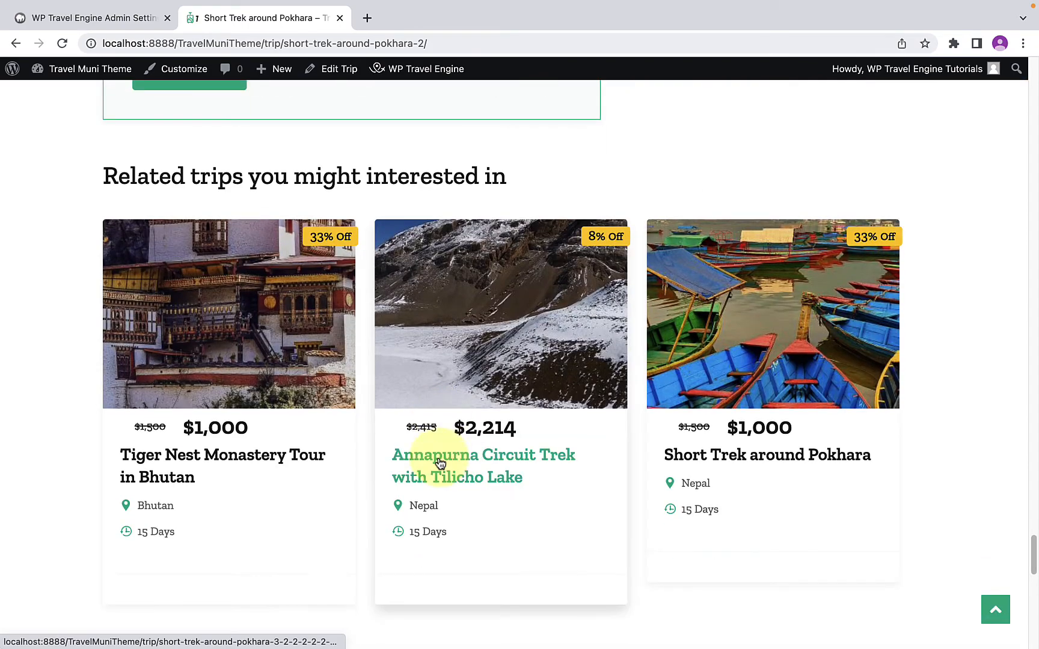
pyautogui.moveTo(671, 462)
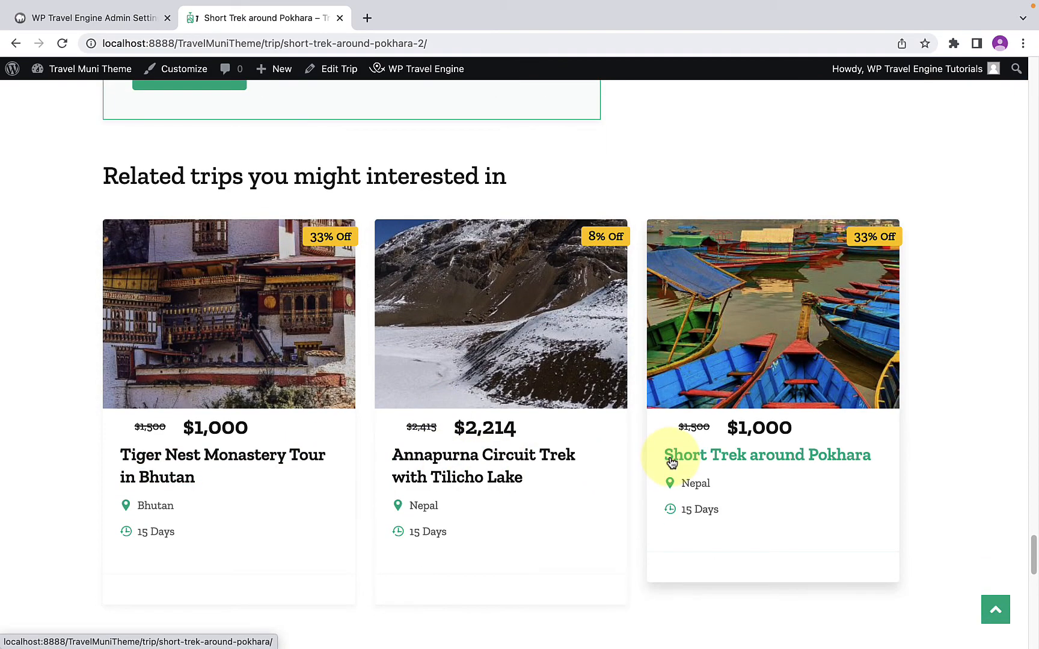